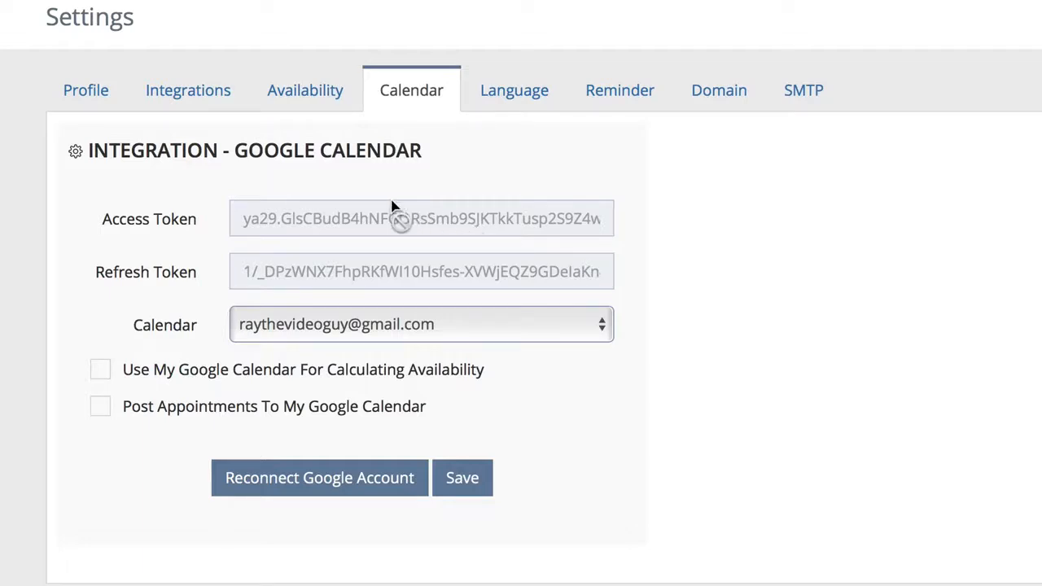
{"action": "mouse_move", "coordinate": [324, 199]}
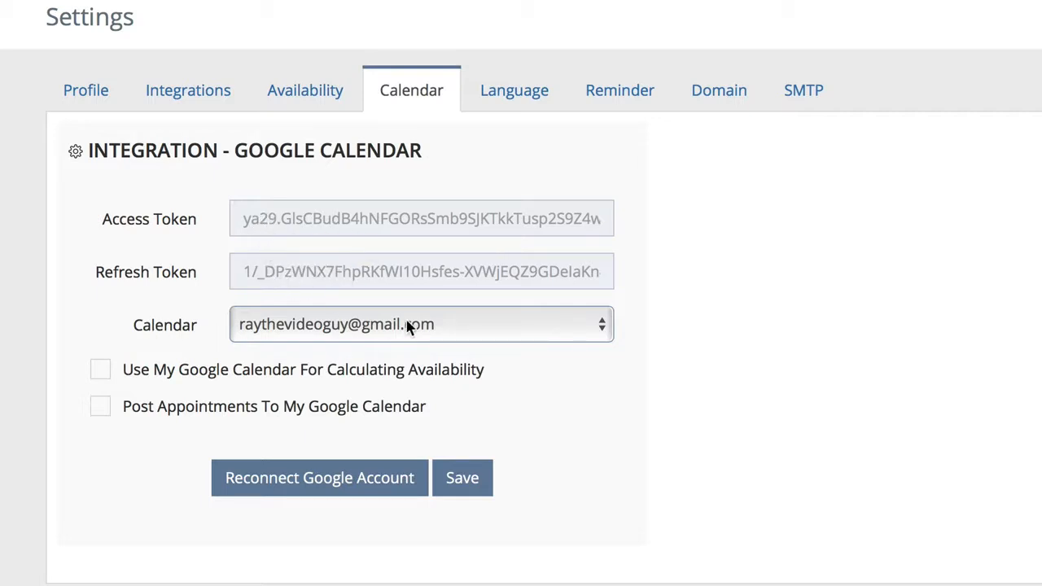
Reconnect the Google account, selecting it in the chooser and allowing mylogin.site to manage its calendars.
{"action": "left_click", "coordinate": [420, 324]}
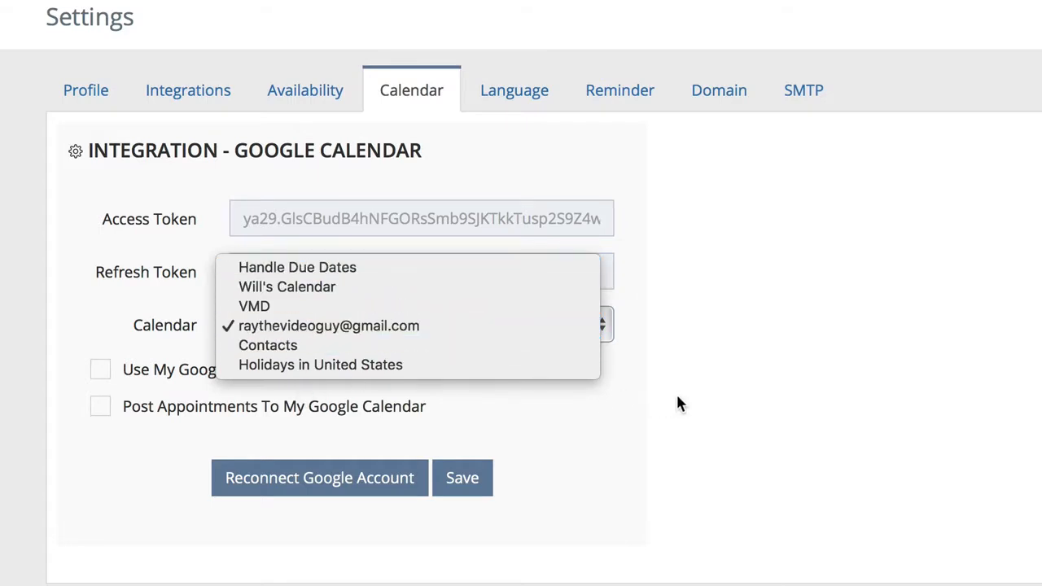
{"action": "left_click", "coordinate": [335, 324]}
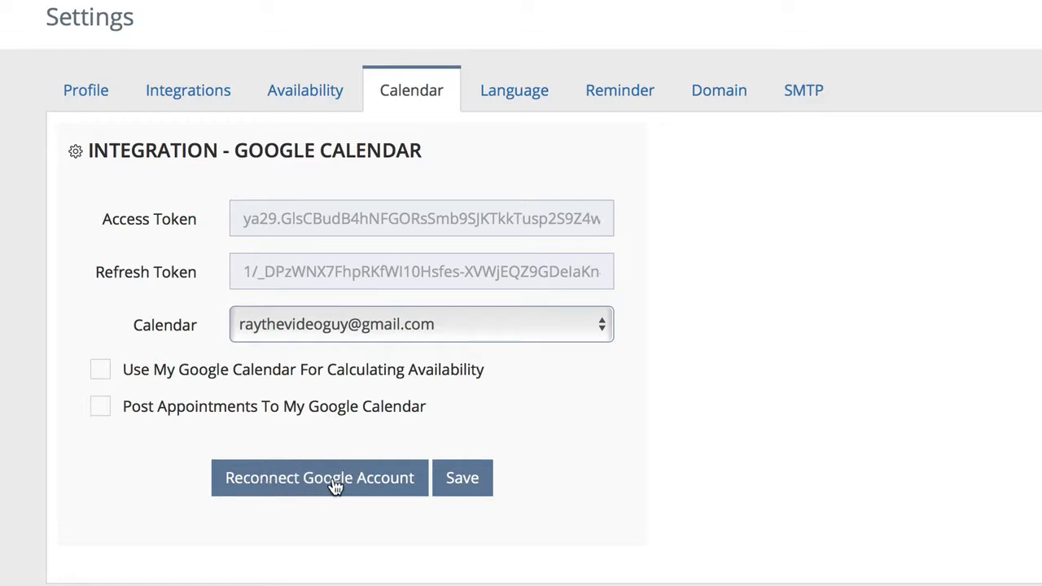
{"action": "mouse_move", "coordinate": [333, 491]}
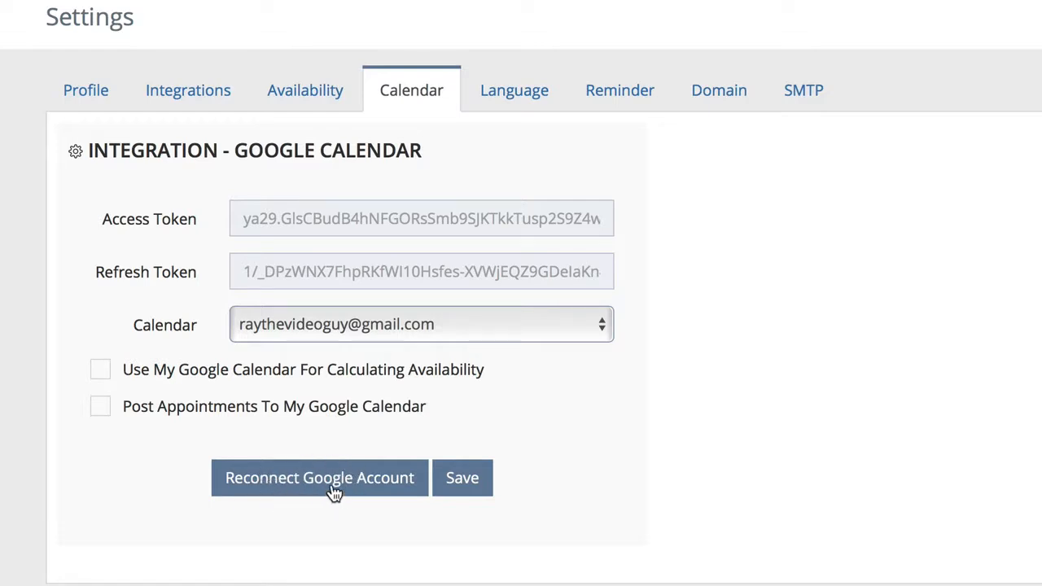
{"action": "left_click", "coordinate": [319, 479]}
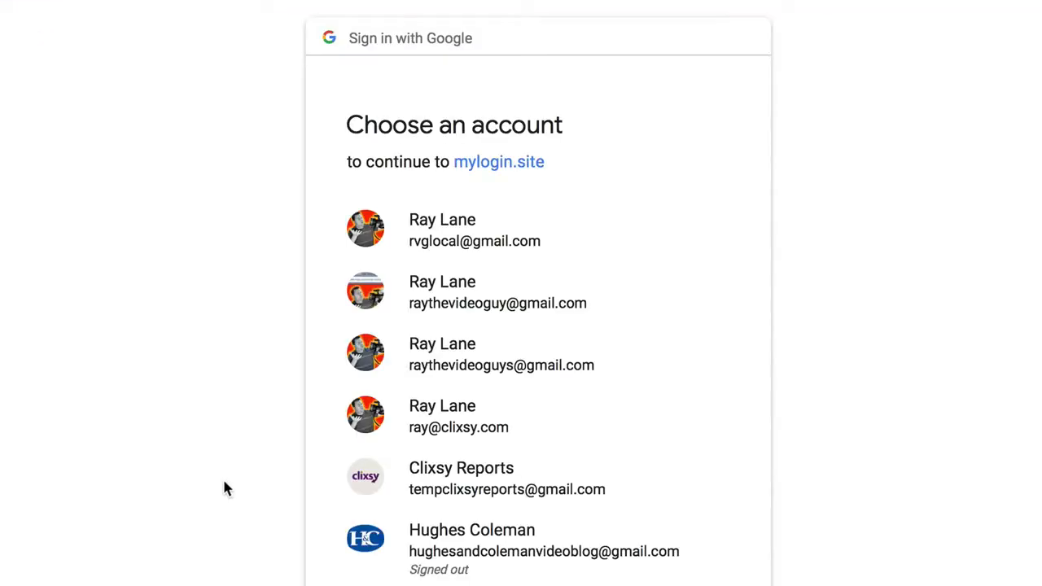
{"action": "mouse_move", "coordinate": [495, 210]}
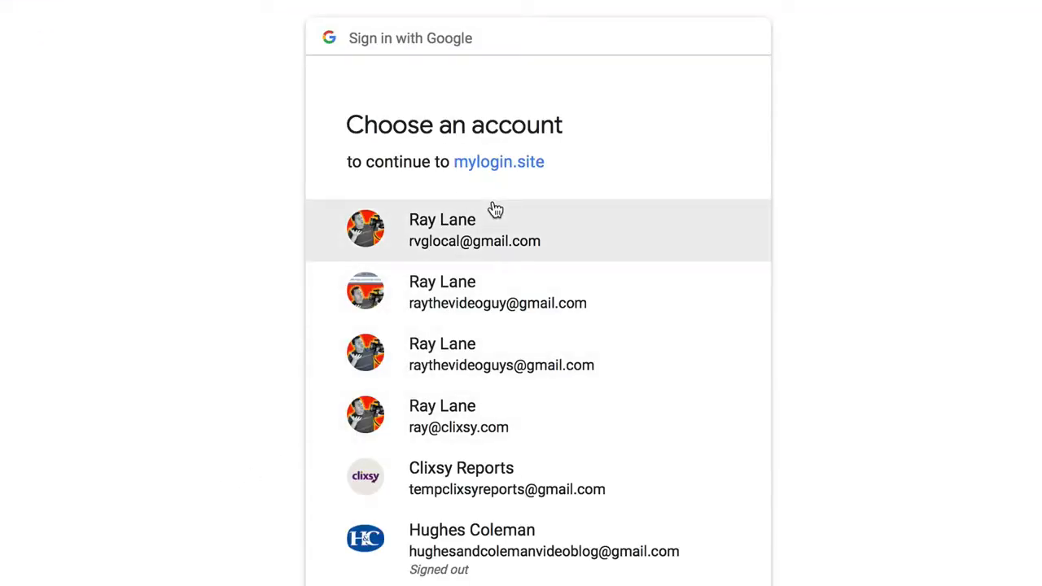
{"action": "left_click", "coordinate": [499, 293]}
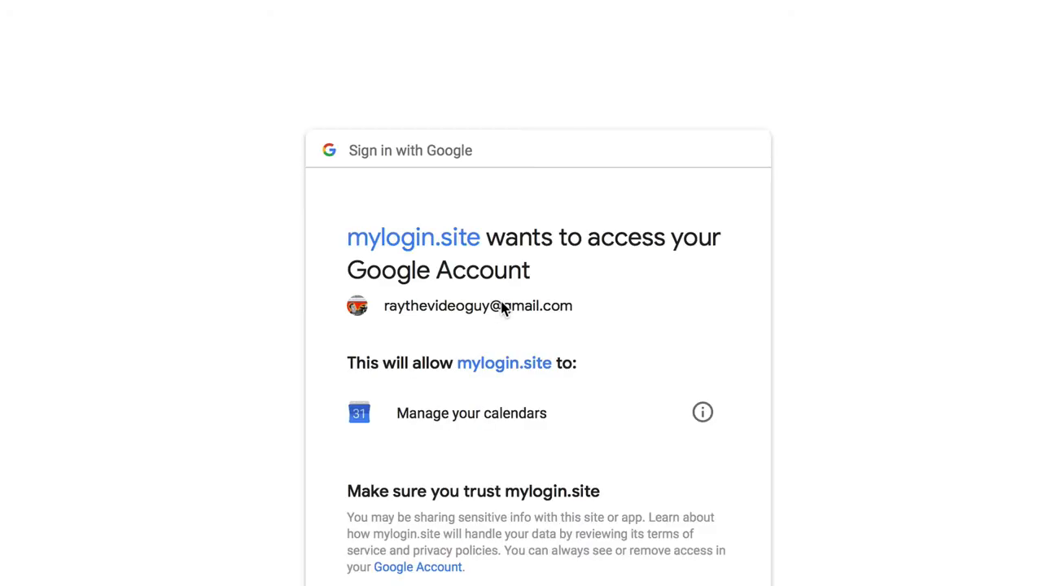
{"action": "scroll", "scroll_direction": "down", "scroll_amount": 3}
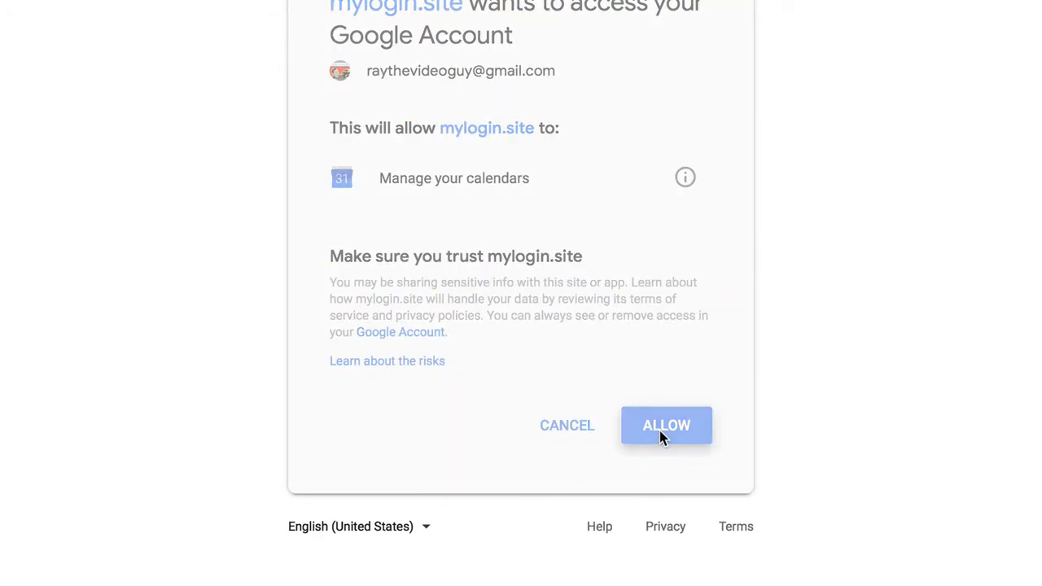
{"action": "left_click", "coordinate": [666, 425]}
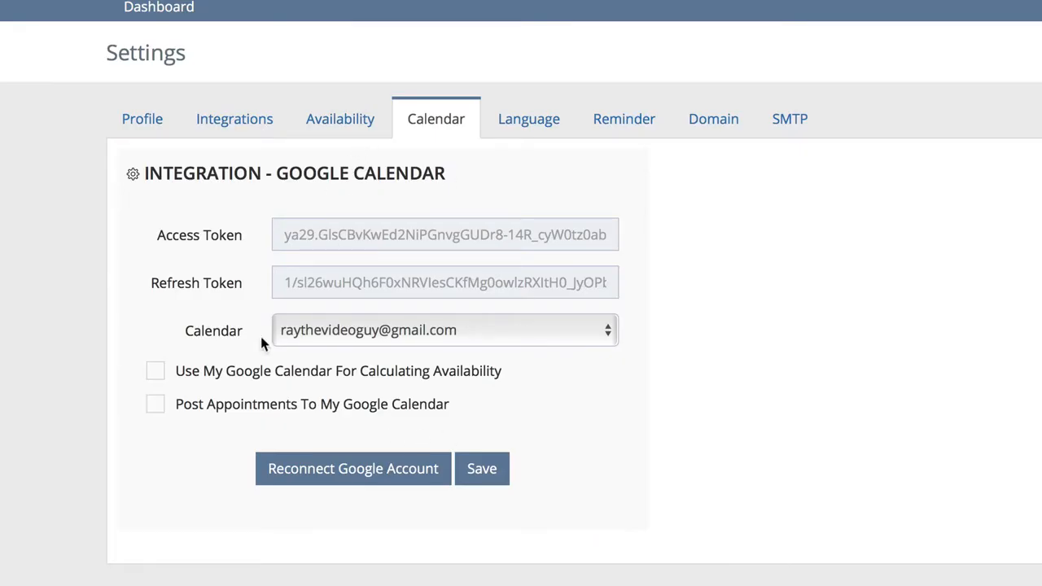
{"action": "mouse_move", "coordinate": [186, 390]}
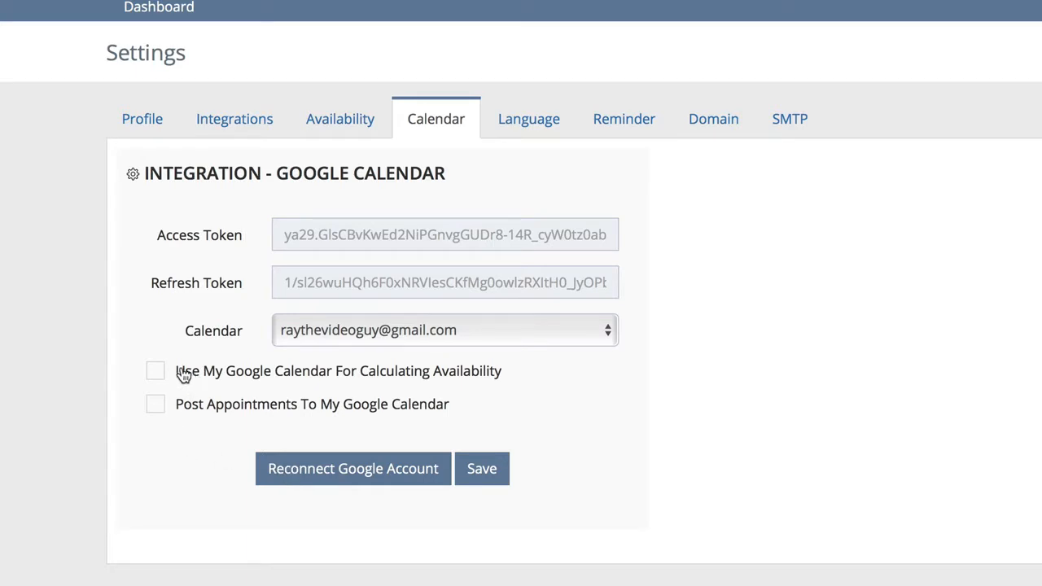
Enable 'Use My Google Calendar For Calculating Availability' and 'Post Appointments To My Google Calendar'.
{"action": "left_click", "coordinate": [157, 371]}
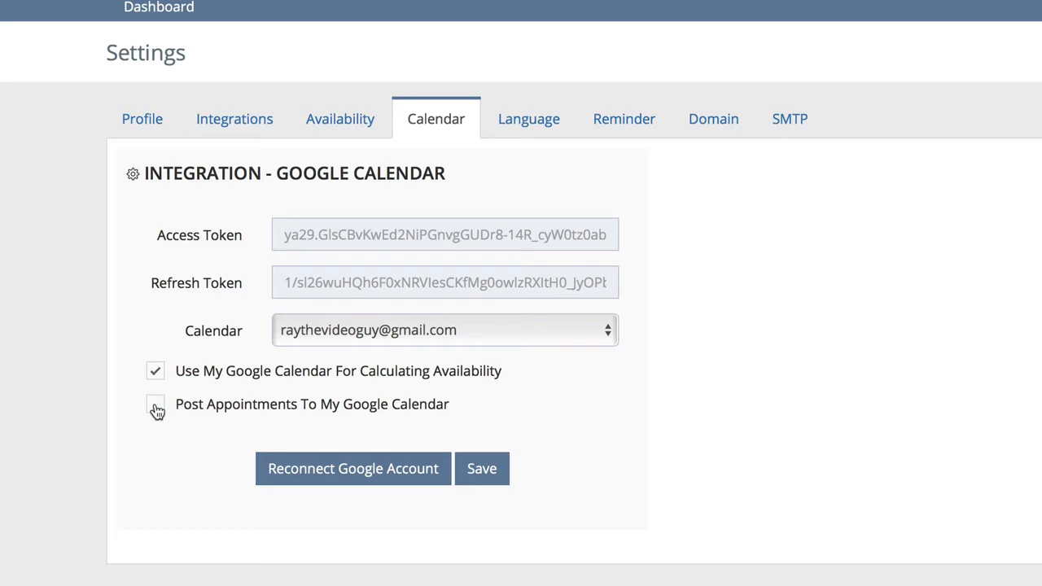
{"action": "left_click", "coordinate": [157, 403]}
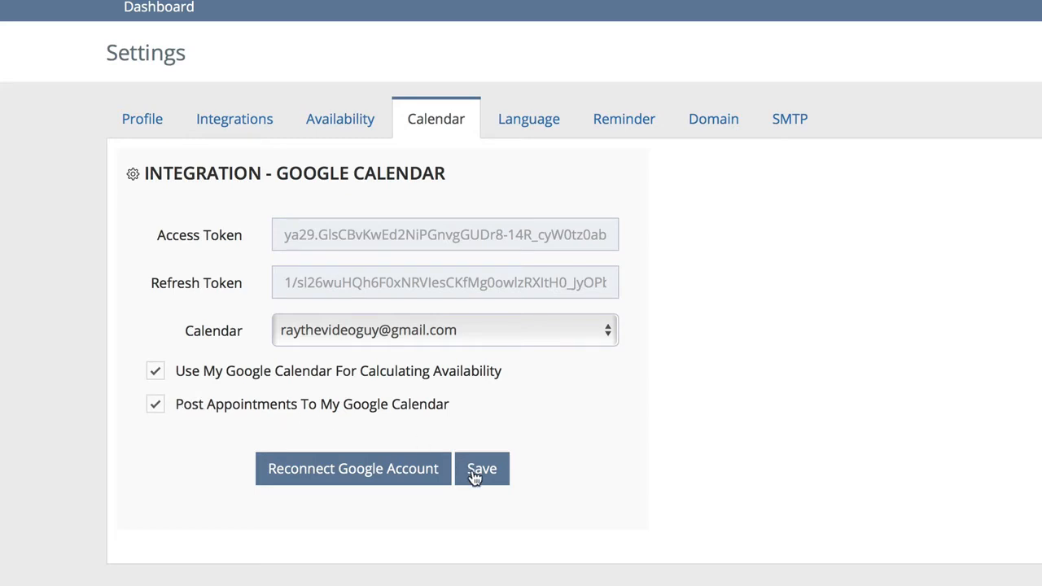